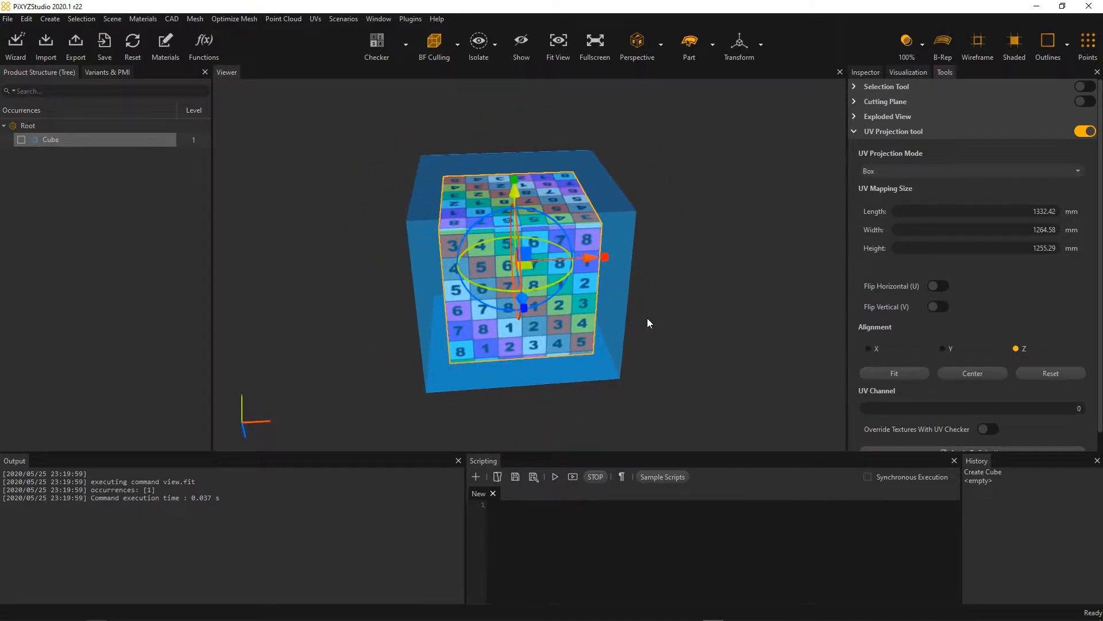
Step: Set the cube's UV Projection Mode to Plane
{"action": "left_click", "coordinate": [971, 171]}
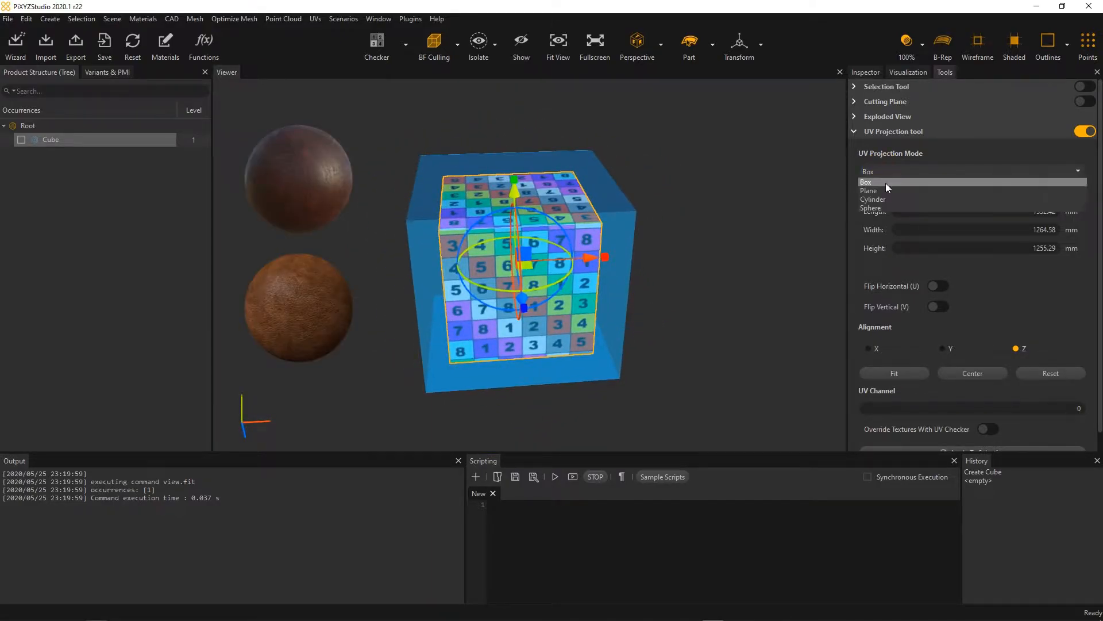
{"action": "left_click", "coordinate": [868, 190]}
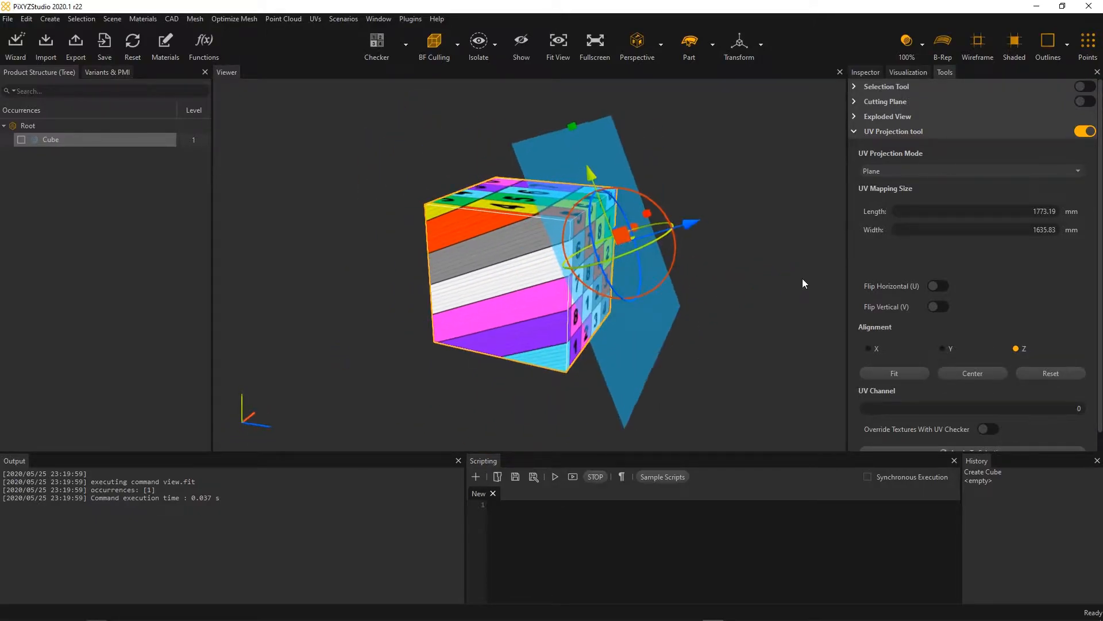
Step: Set the cube's UV Projection Mode to Cylinder
{"action": "left_click", "coordinate": [971, 171]}
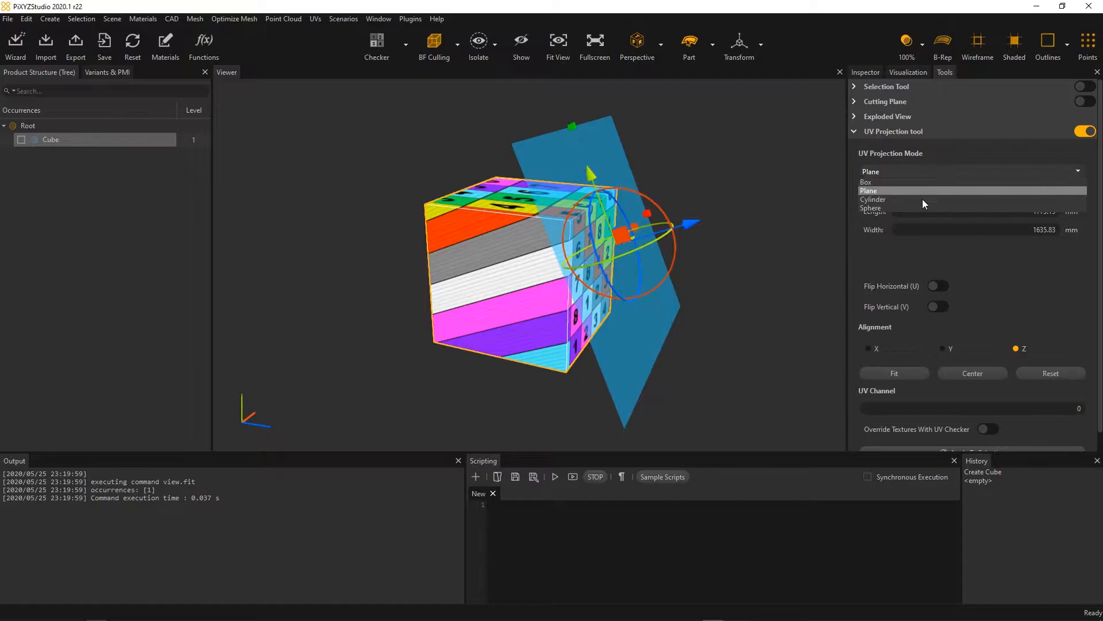
{"action": "left_click", "coordinate": [872, 199]}
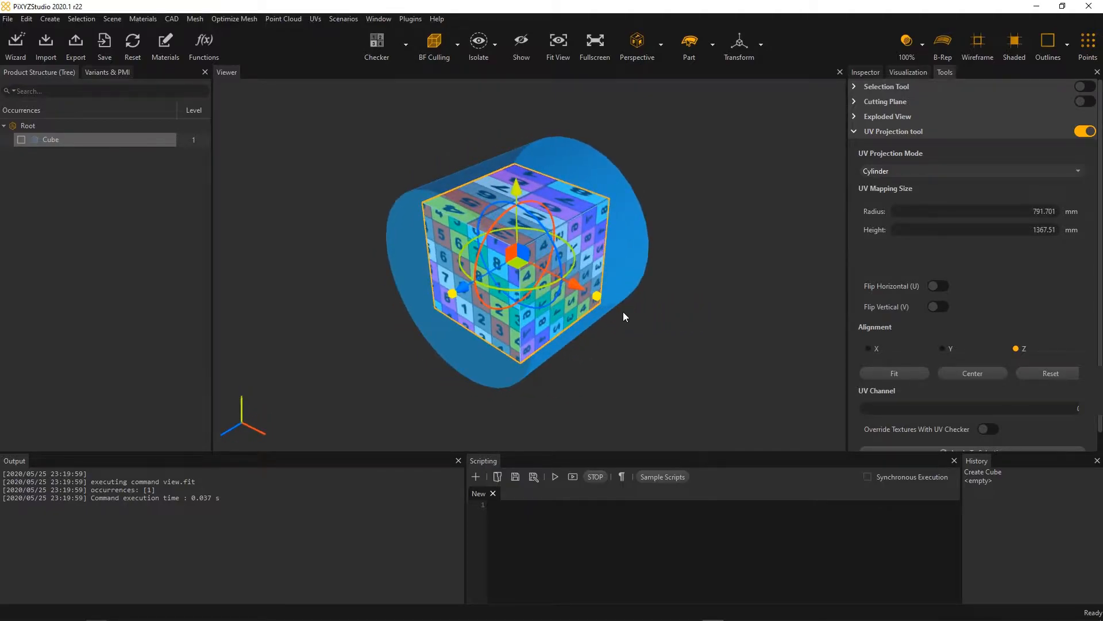
{"action": "mouse_move", "coordinate": [956, 373]}
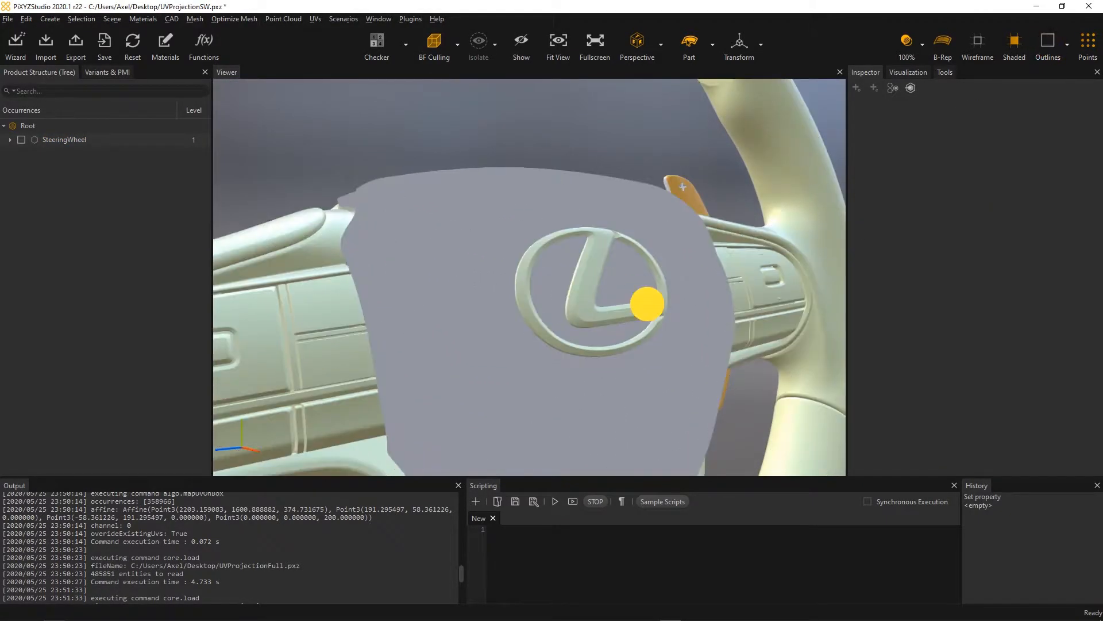
Step: Orbit the view to face the steering wheel's grey center pad
{"action": "left_click_drag", "start_coordinate": [644, 304], "coordinate": [598, 327]}
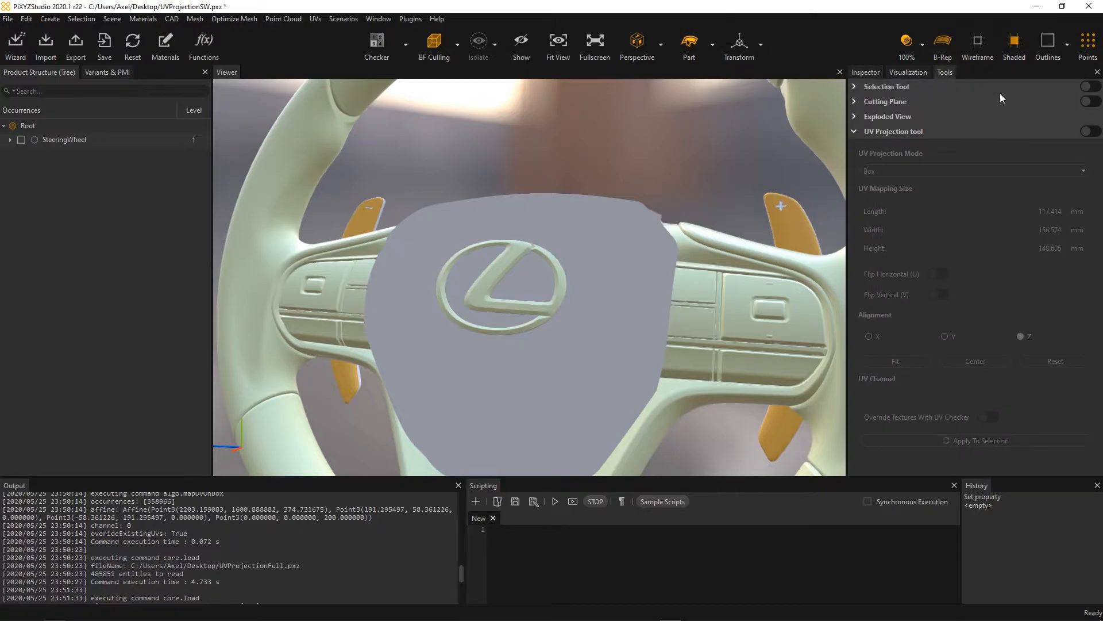
Step: Enable the UV Projection tool and set its mode to Box for the center pad
{"action": "left_click", "coordinate": [1091, 131]}
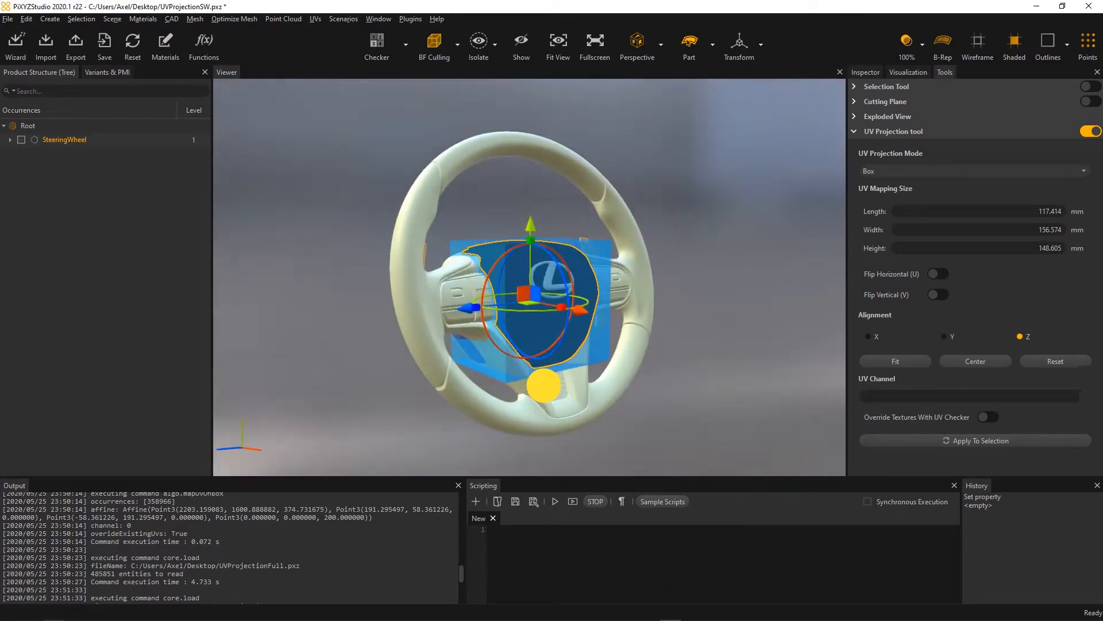
{"action": "left_click", "coordinate": [973, 171]}
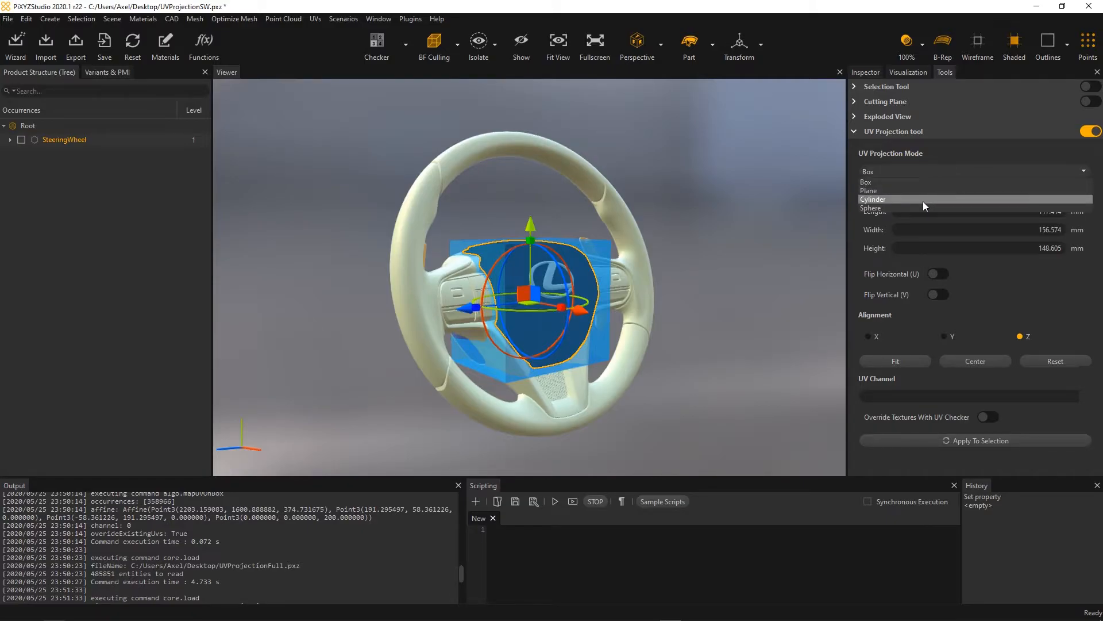
{"action": "left_click", "coordinate": [867, 182]}
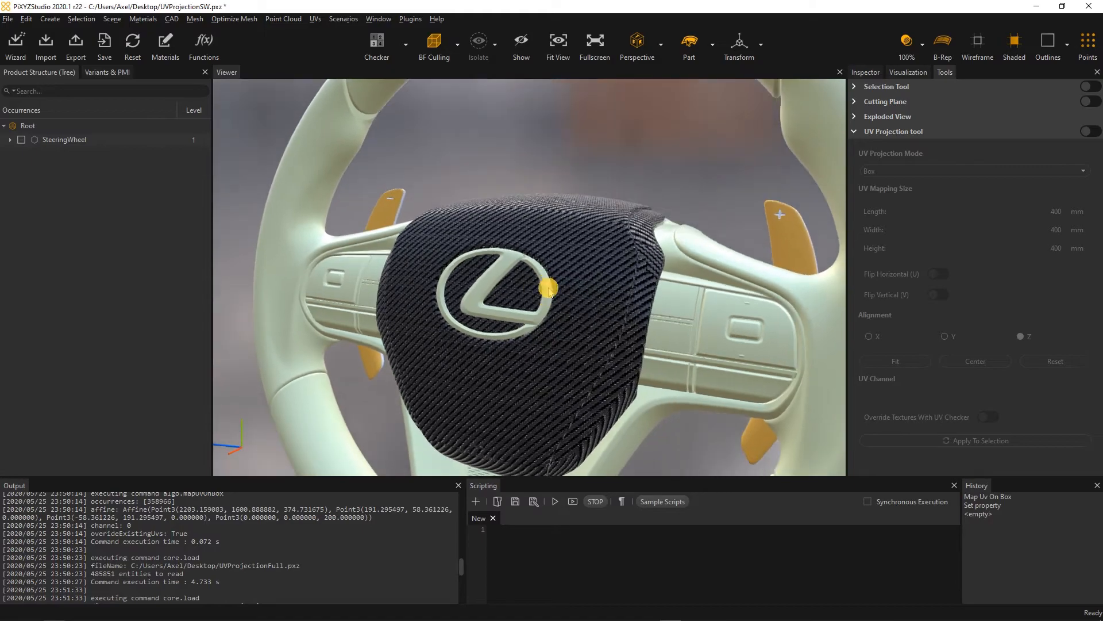
Step: Apply the box UV mapping to the selected center pad
{"action": "left_click", "coordinate": [908, 71]}
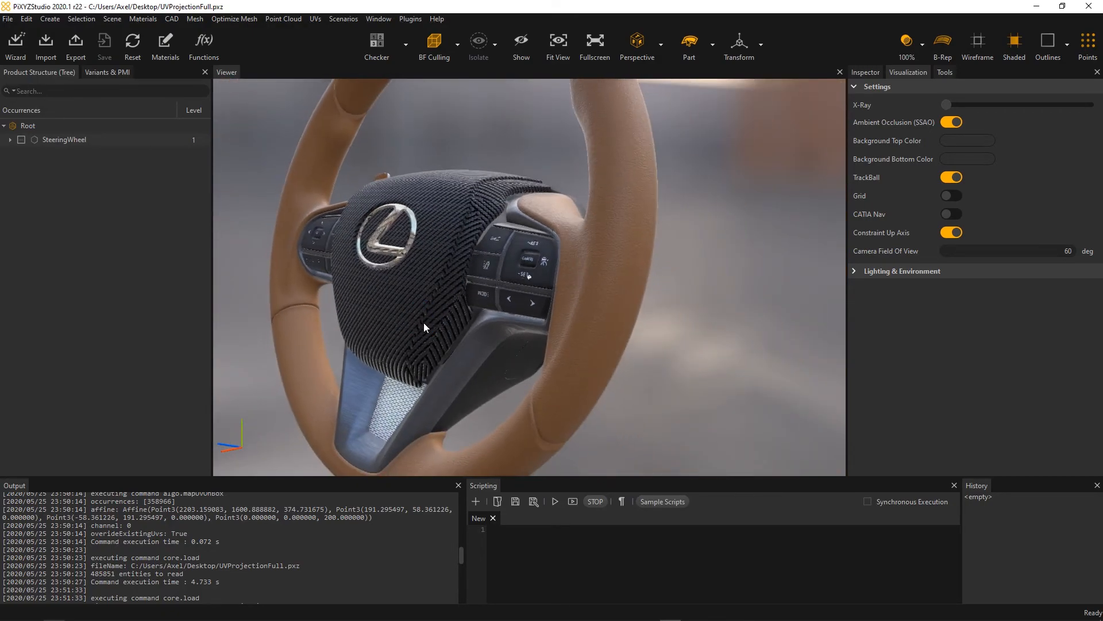
Step: Open the Materials menu over the fully textured steering wheel
{"action": "left_click", "coordinate": [142, 19]}
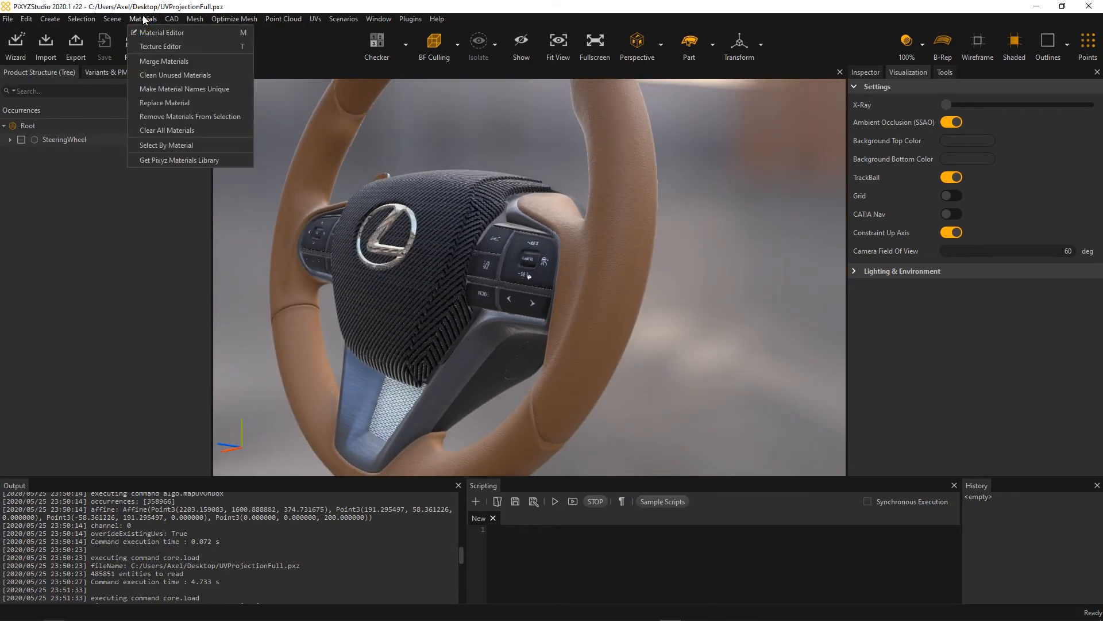